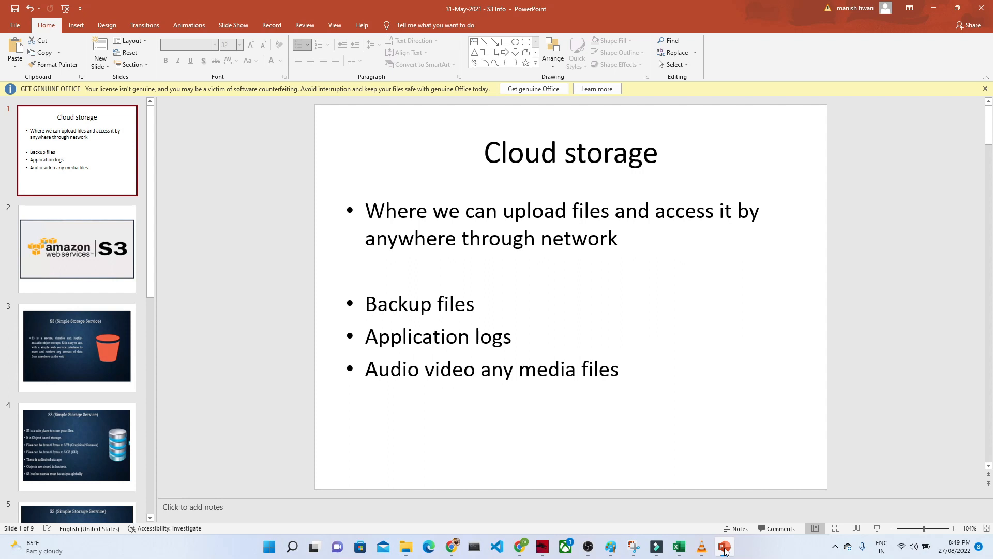
{"action": "mouse_move", "coordinate": [737, 529]}
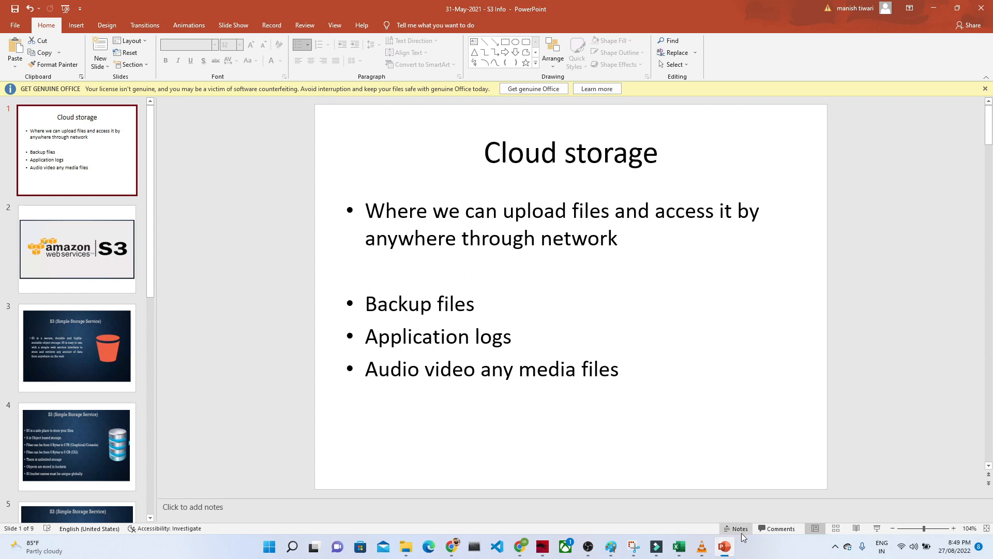